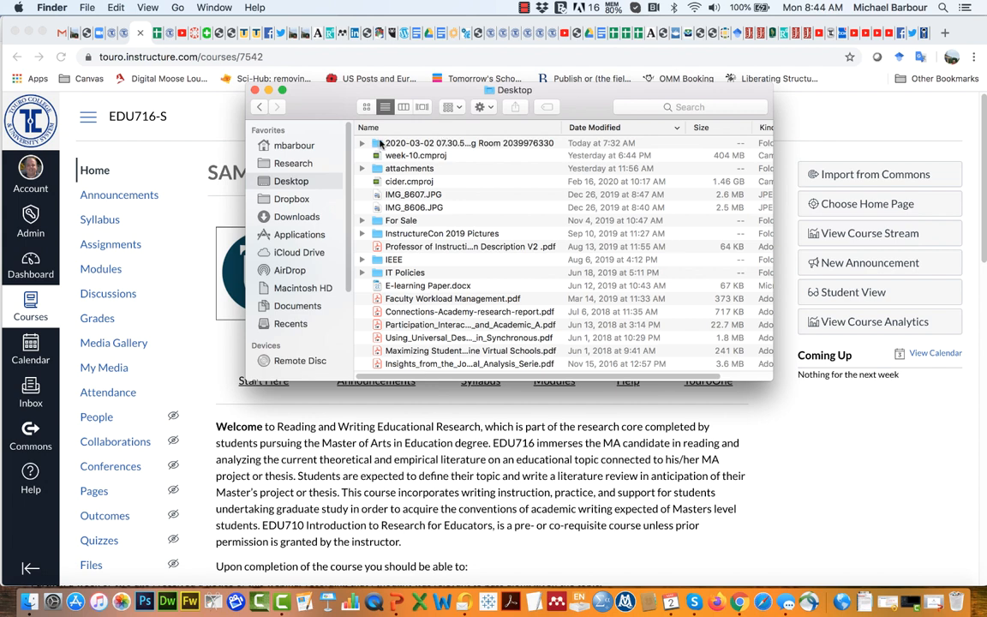
mouse_move(292, 181)
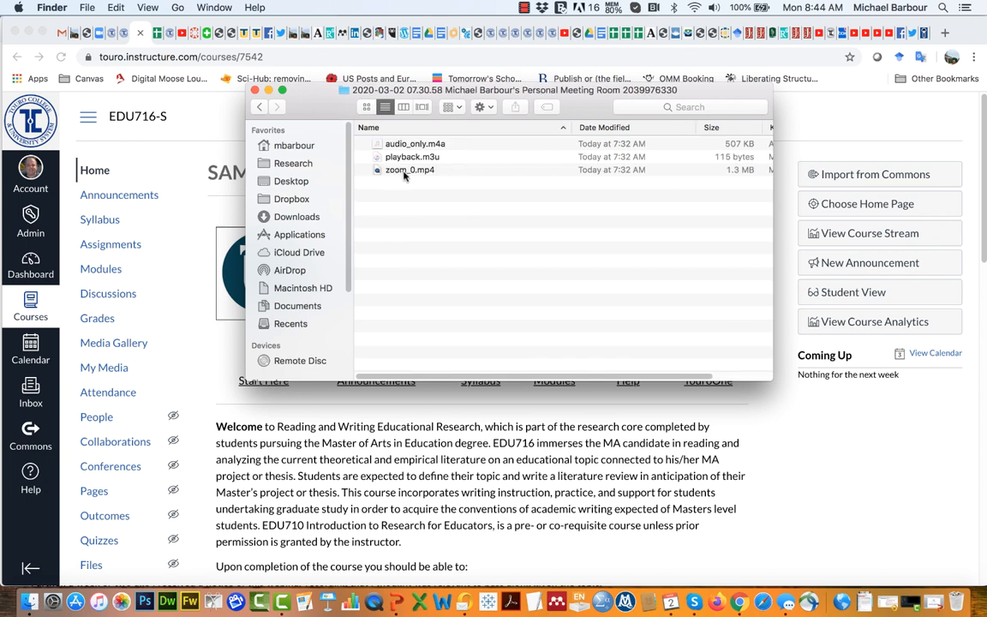
mouse_move(779, 187)
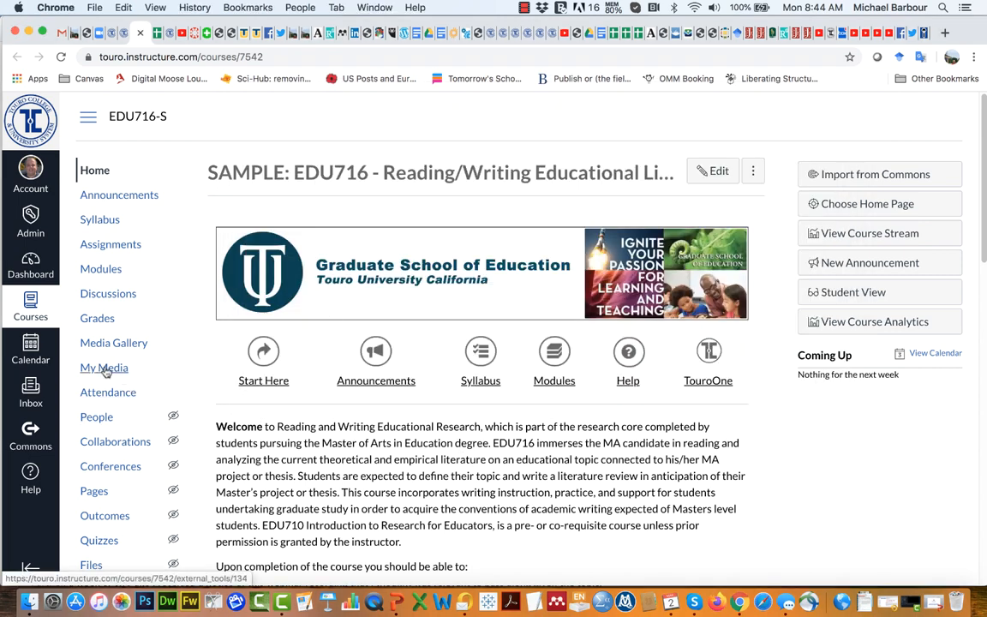
mouse_move(104, 367)
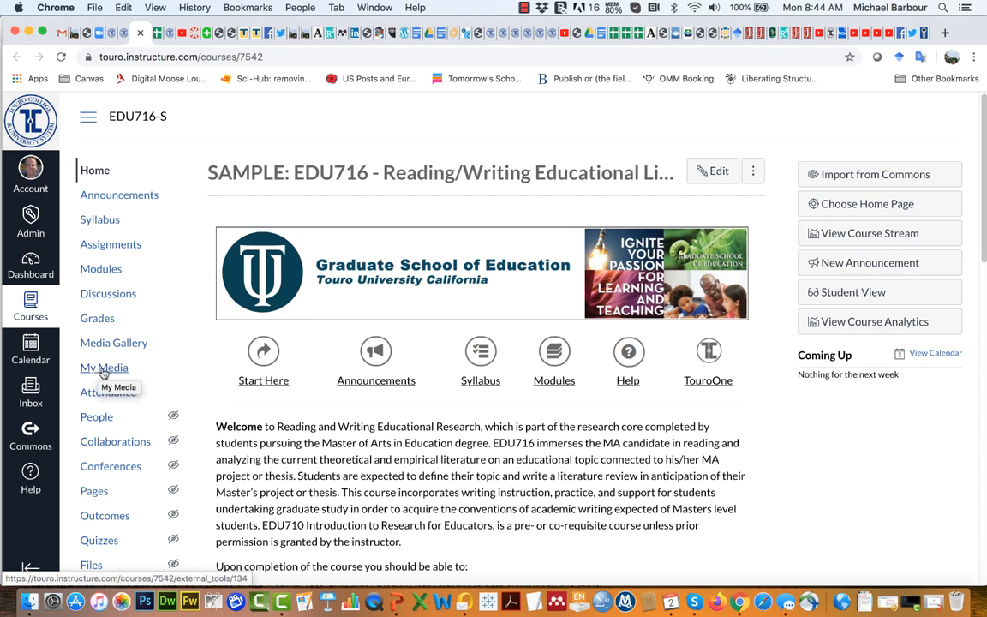
Open the EDU716 course's My Media page from the Canvas sidebar
left_click(104, 367)
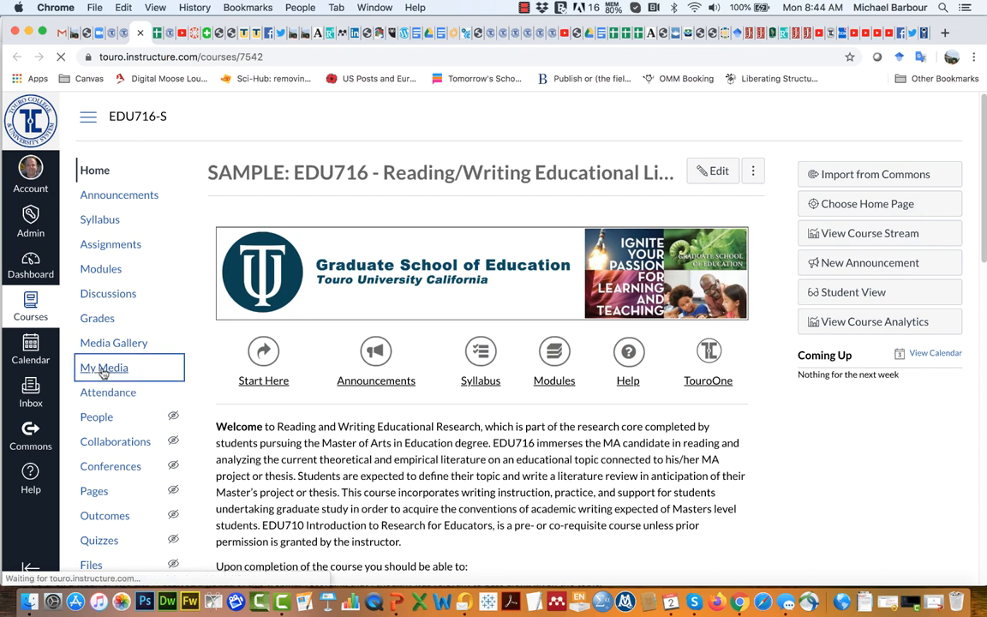
left_click(103, 368)
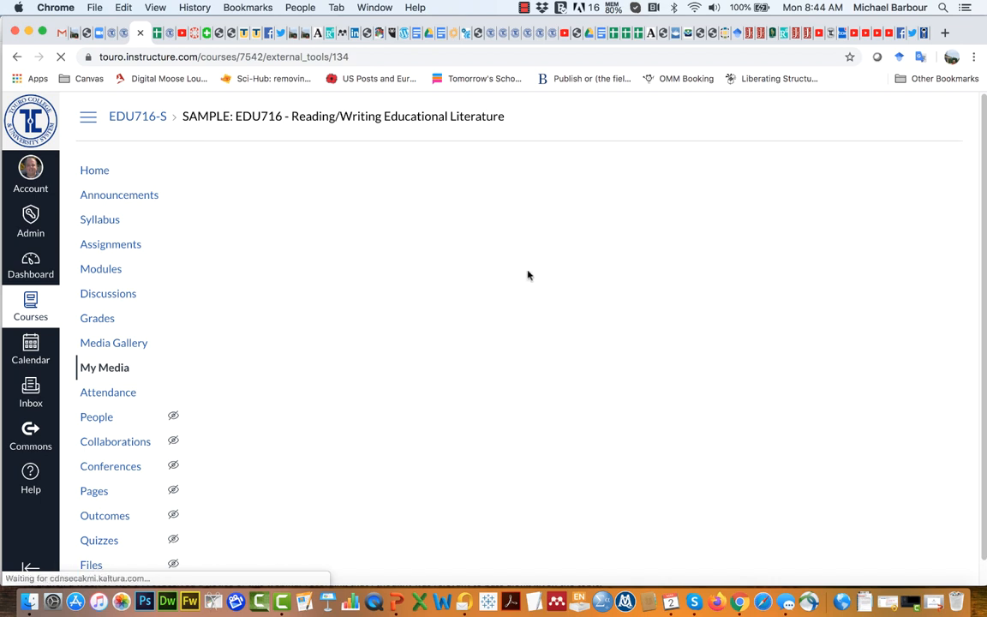
left_click(105, 367)
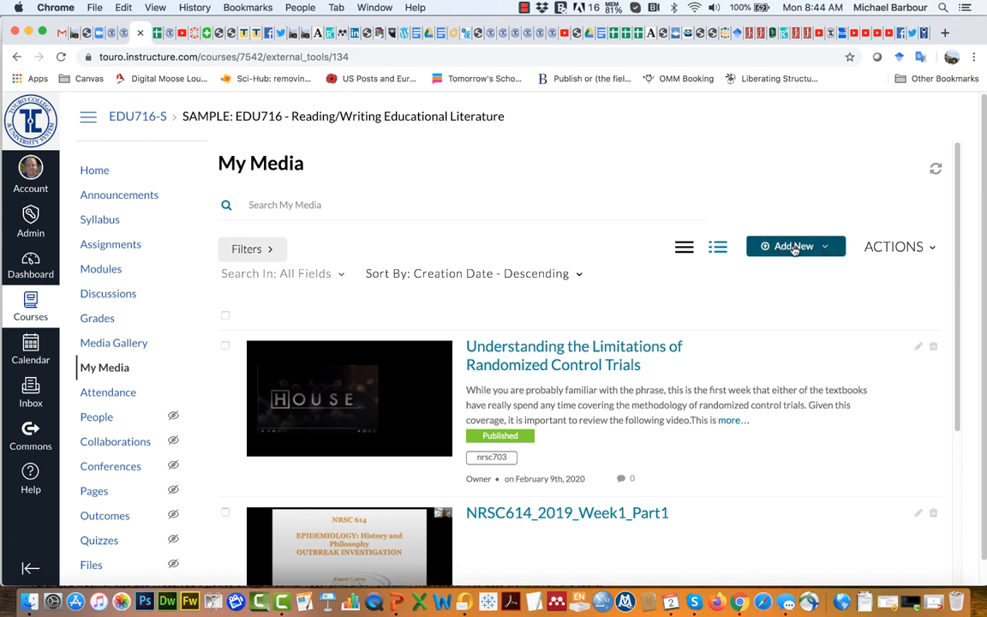
Open the Add New menu to show the media upload options
left_click(794, 246)
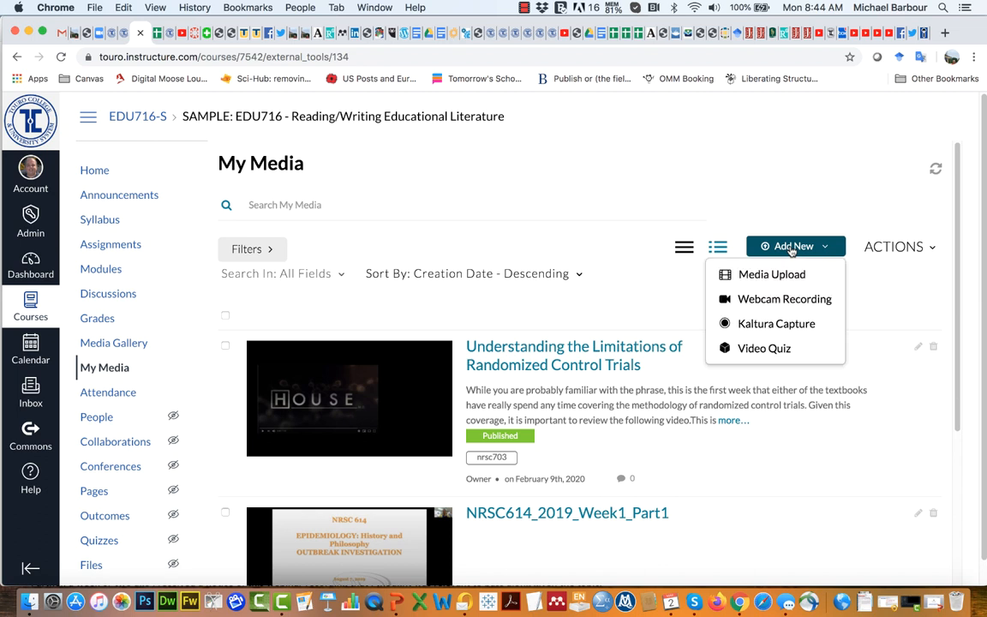
mouse_move(771, 274)
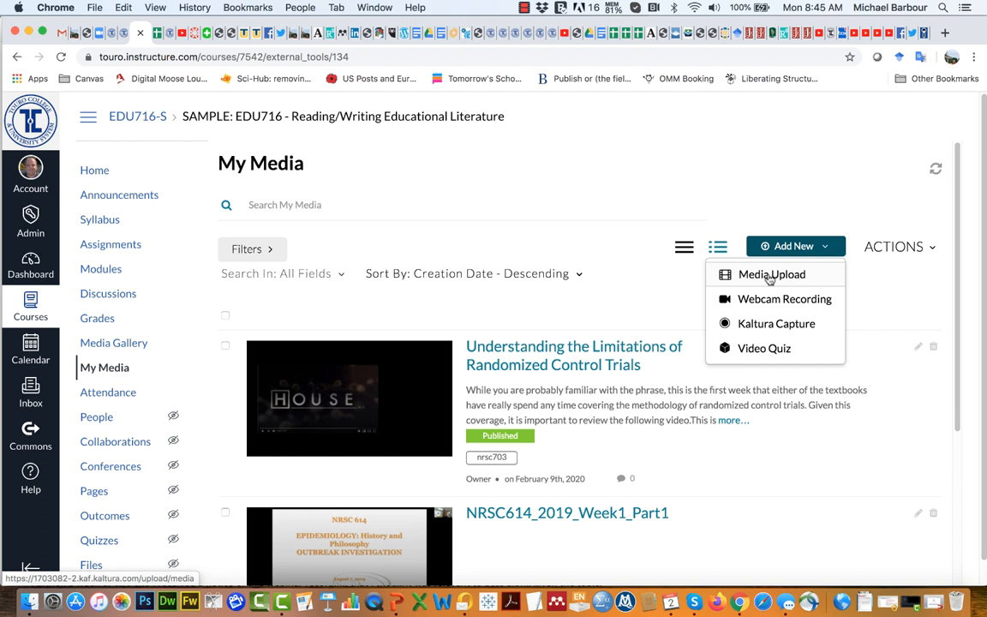
mouse_move(768, 279)
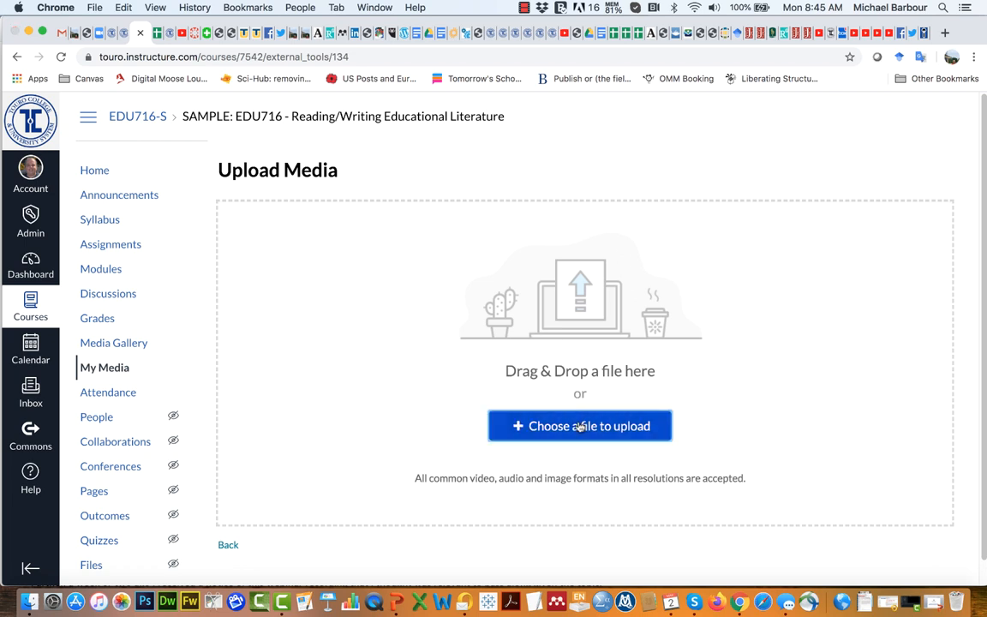
Upload zoom_0.mp4 from the 2020-03-02 meeting recording folder
left_click(580, 425)
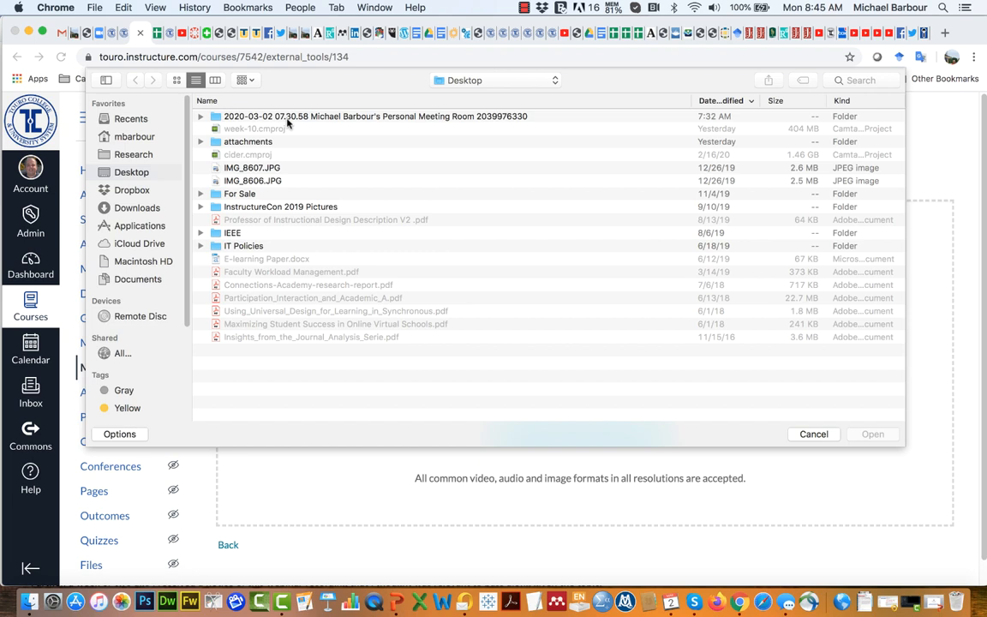
mouse_move(356, 120)
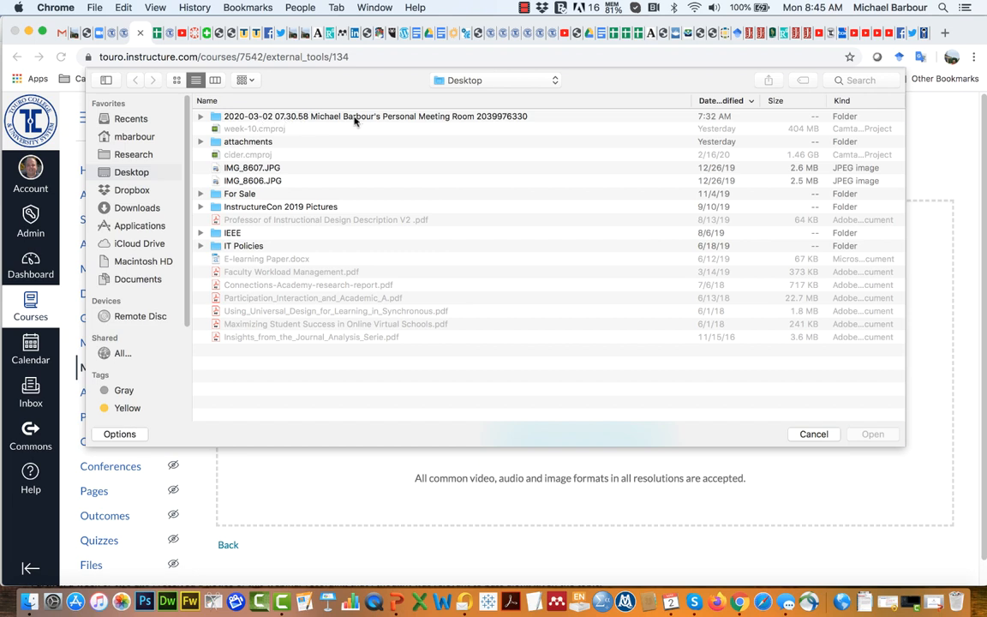
double_click(374, 116)
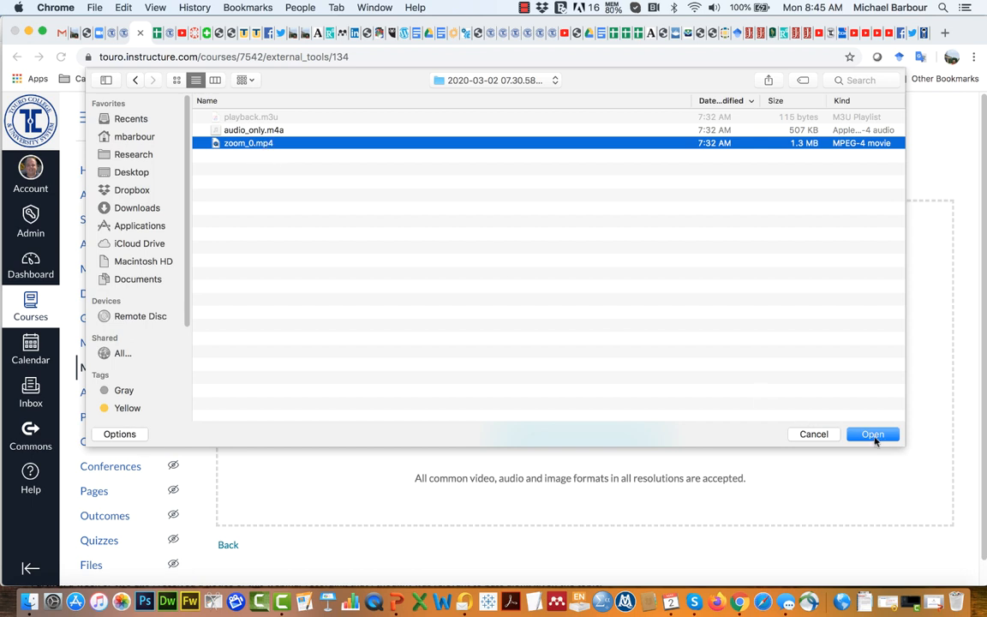
left_click(872, 434)
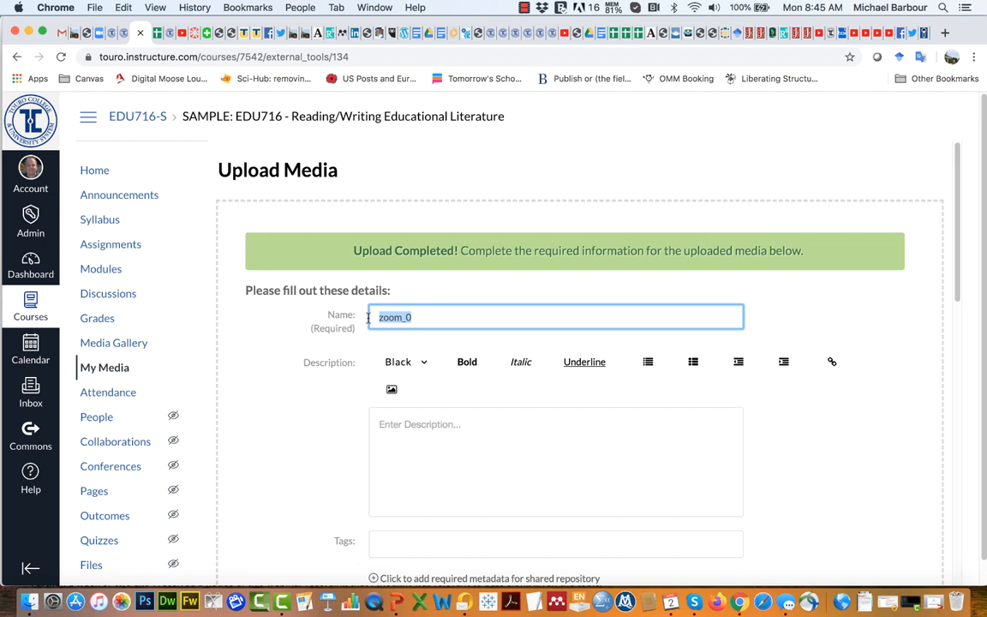
Enter 'Class 1 - March 2, 2020' as the recording's title
type("March 2")
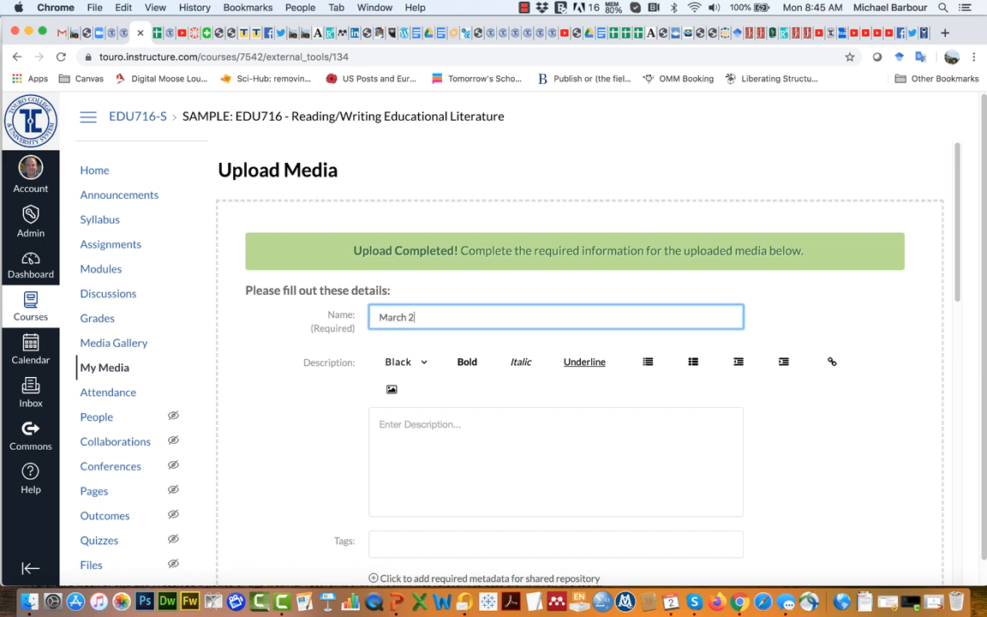
type(", 2020")
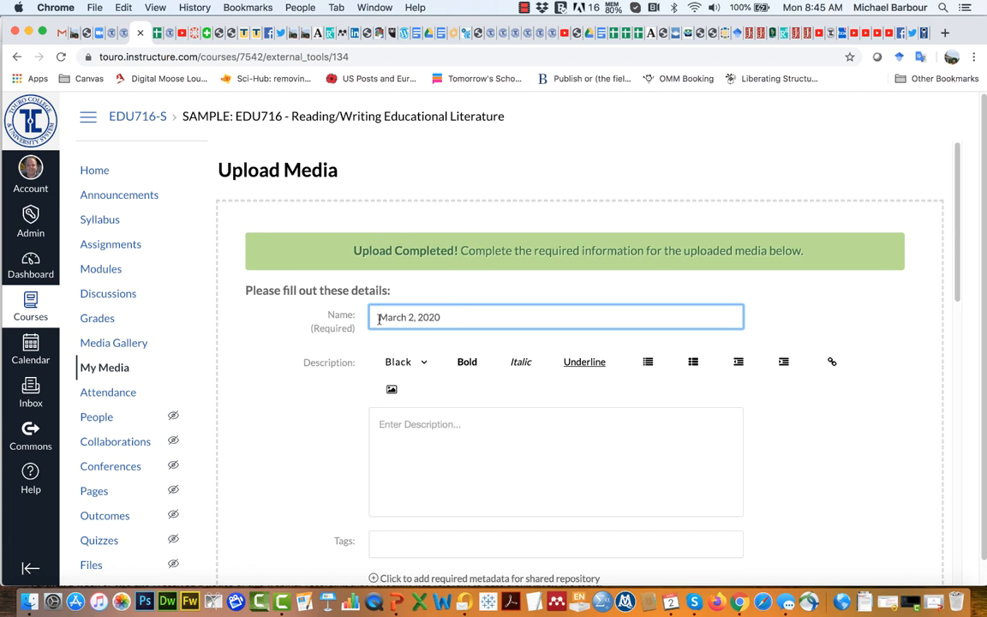
type("Class 1 -")
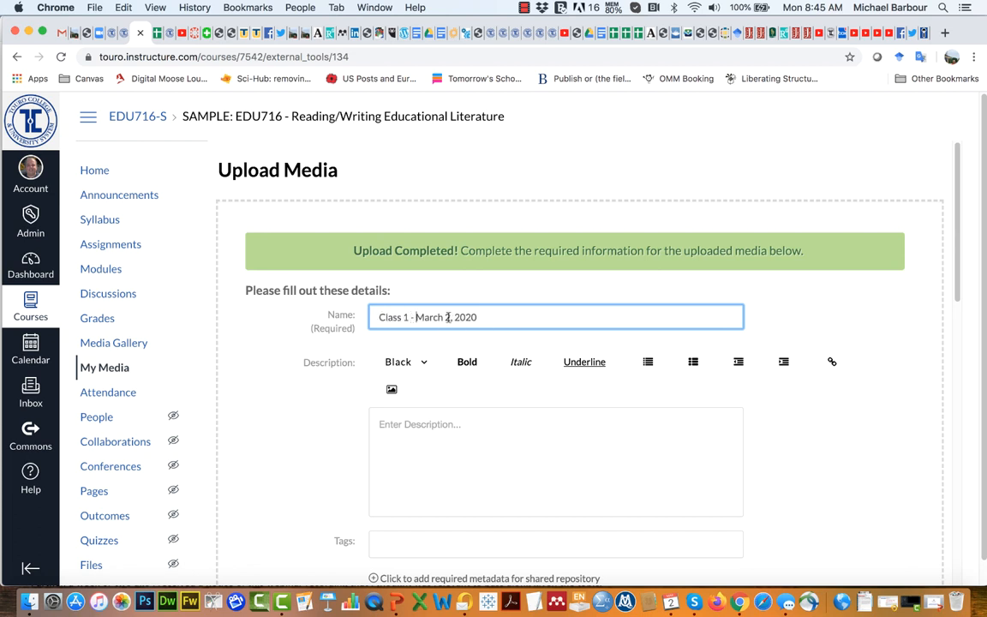
scroll("down", 3)
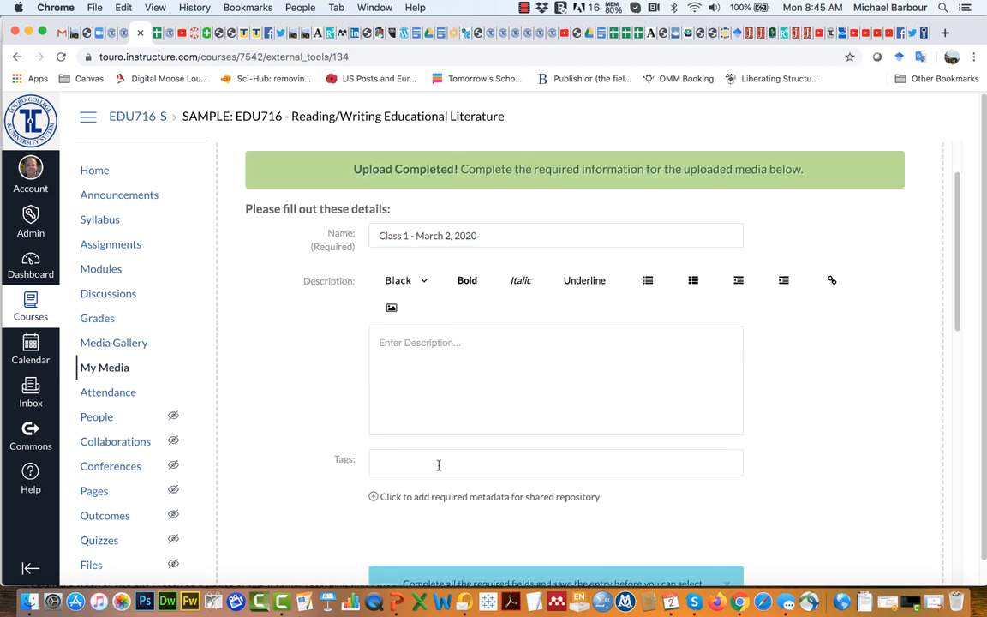
Add 'Class 1' as a new tag on the recording
type("Class 1")
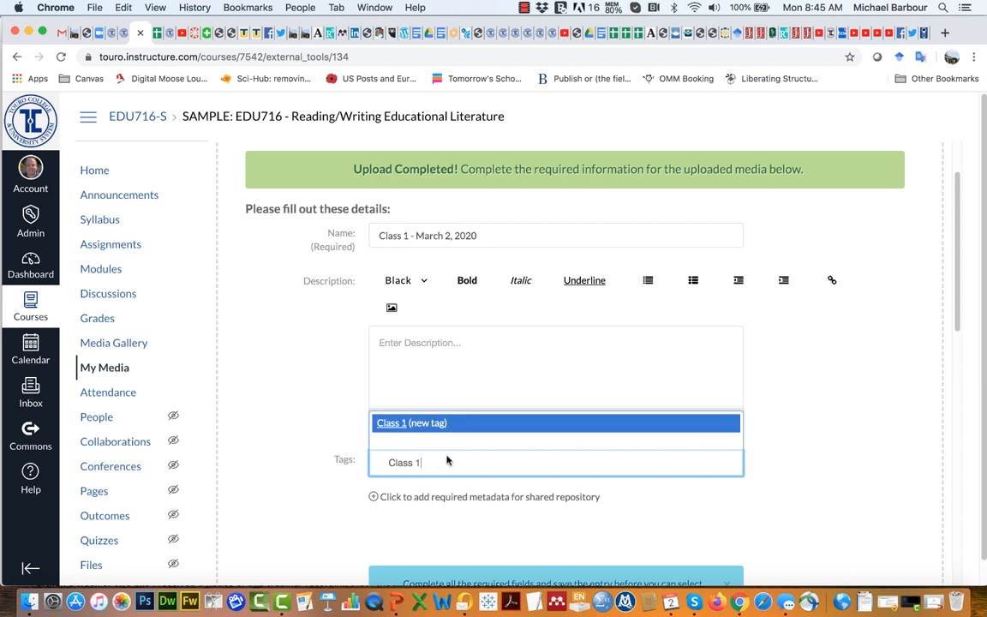
left_click(412, 422)
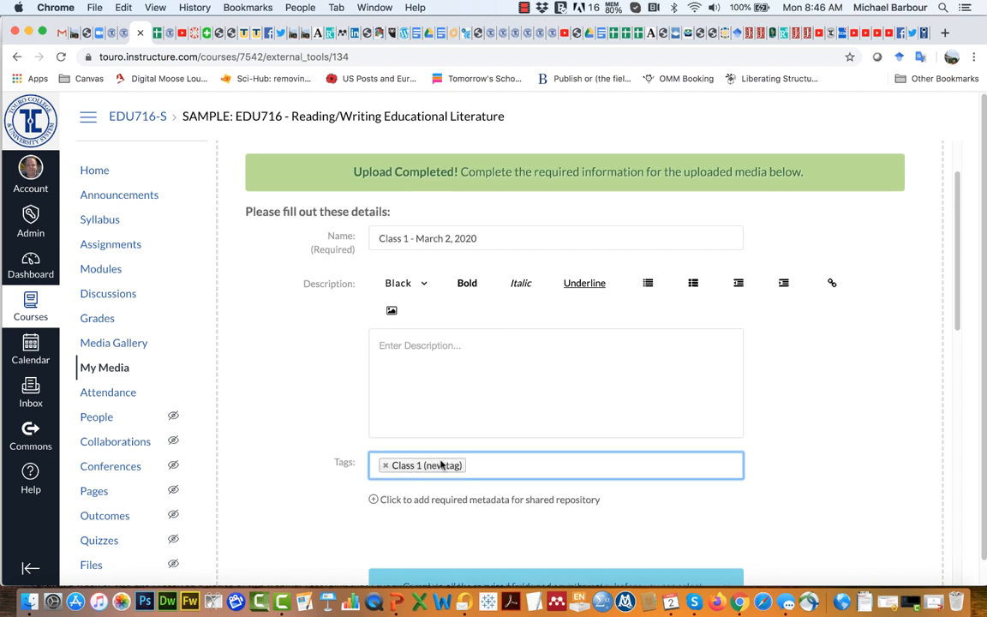
mouse_move(513, 520)
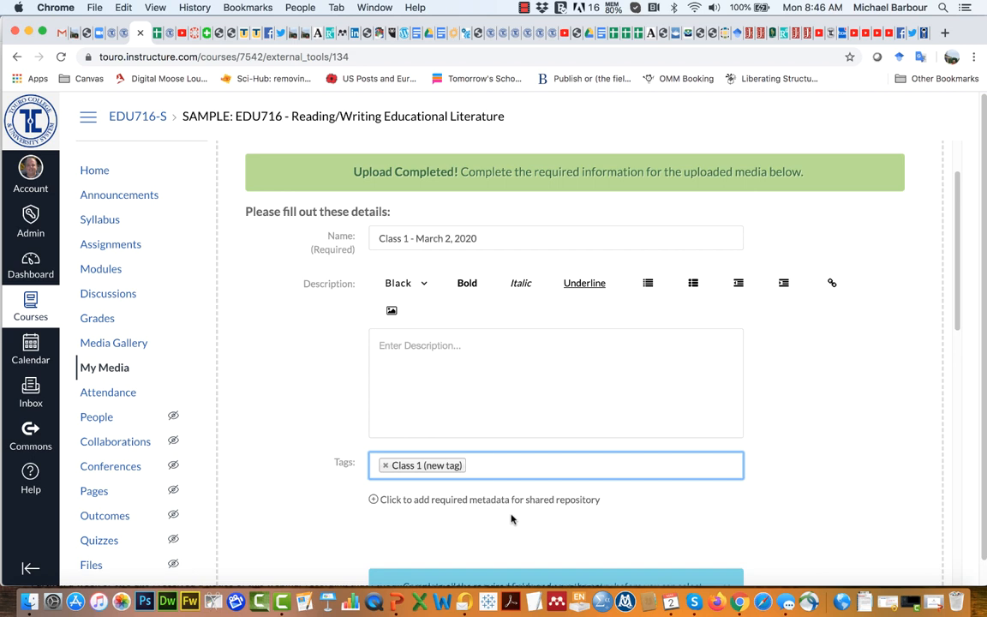
mouse_move(443, 472)
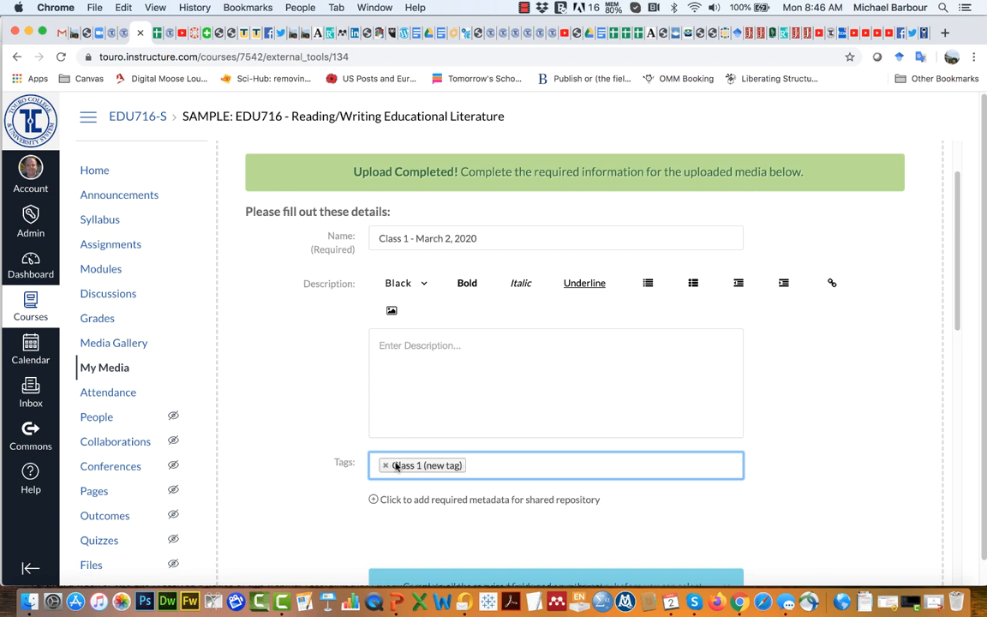
scroll("down", 3)
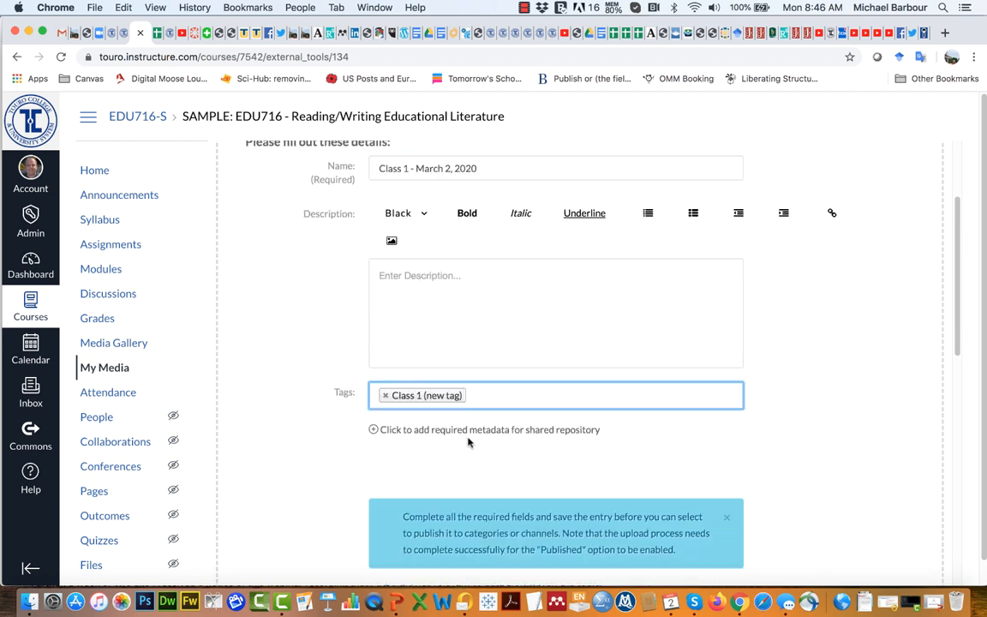
Keep the recording Private and save its title and tag
scroll("down", 3)
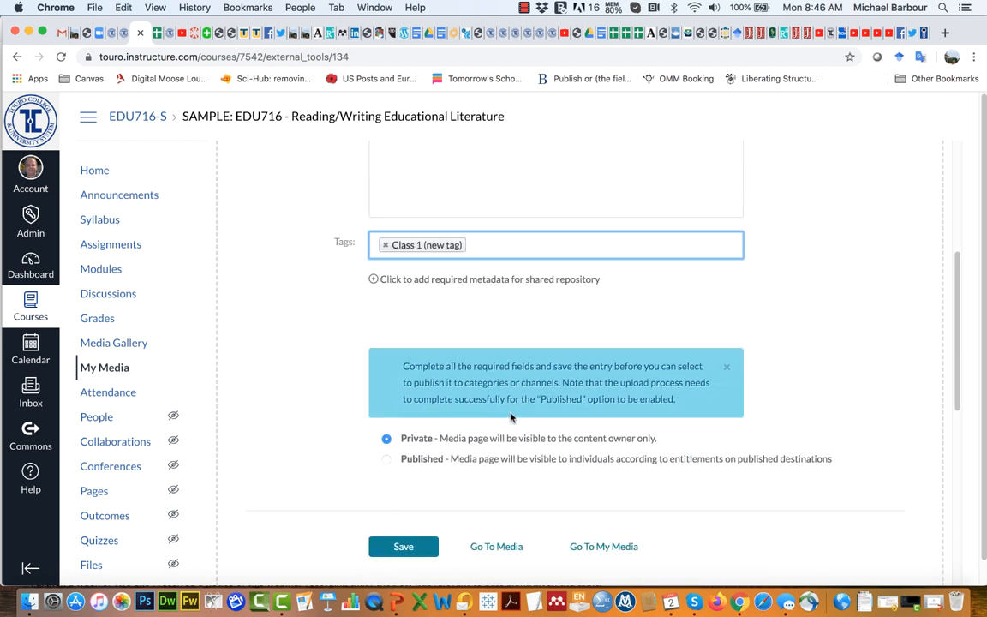
mouse_move(584, 450)
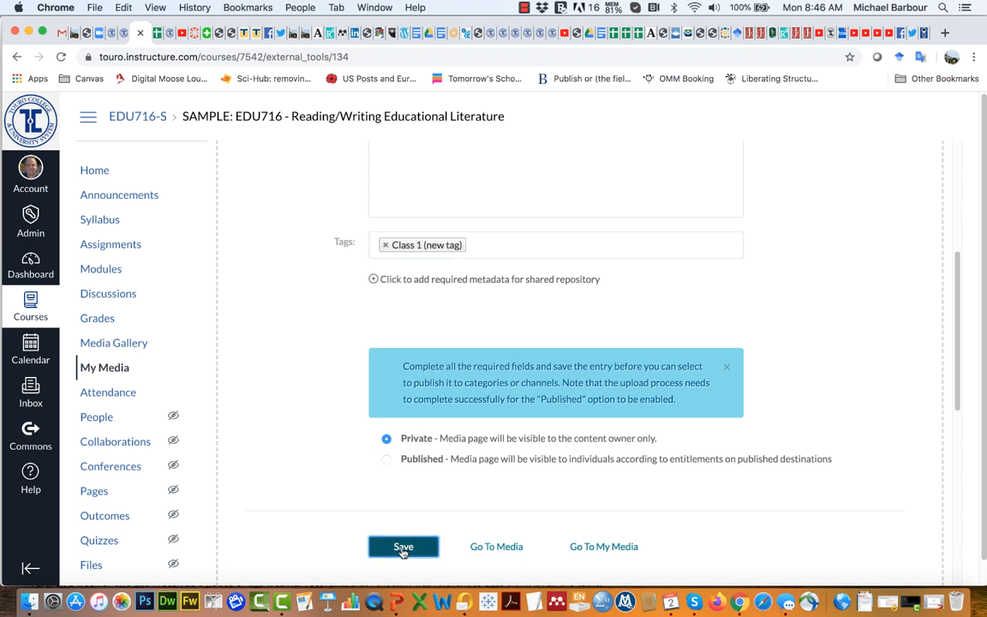
left_click(402, 546)
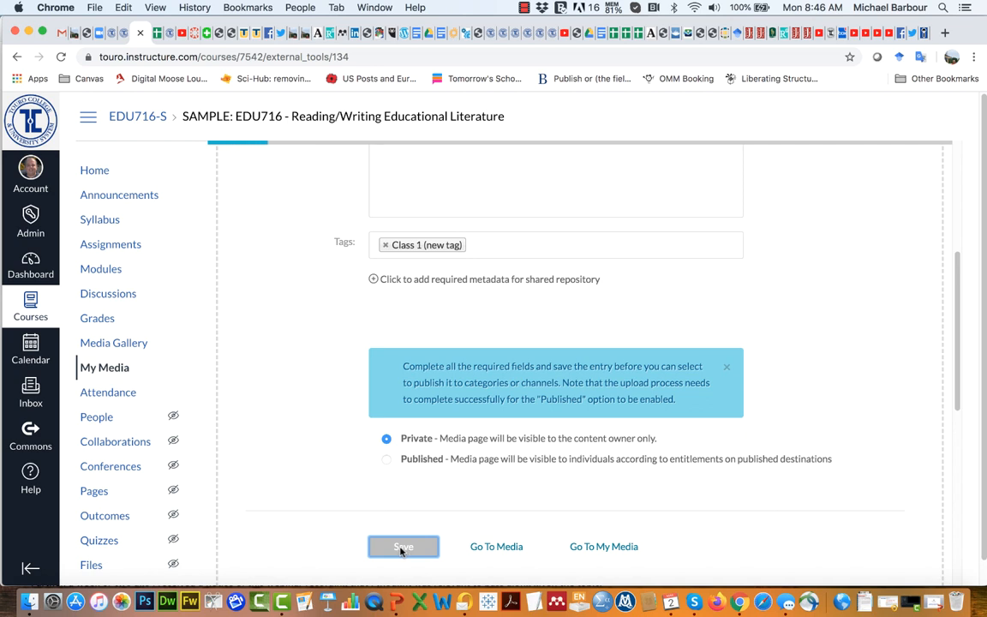
left_click(403, 546)
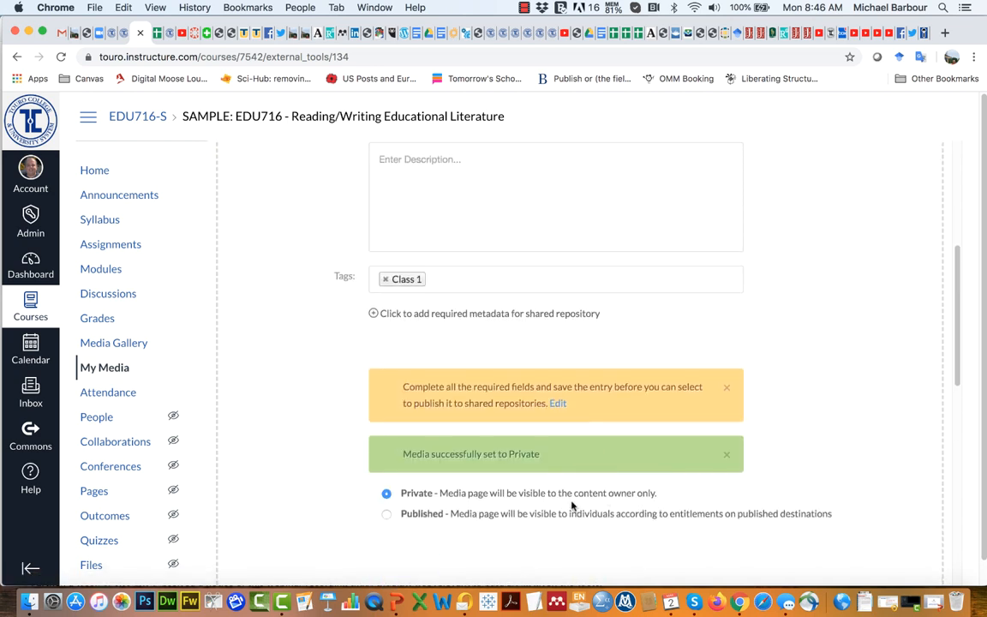
left_click(402, 531)
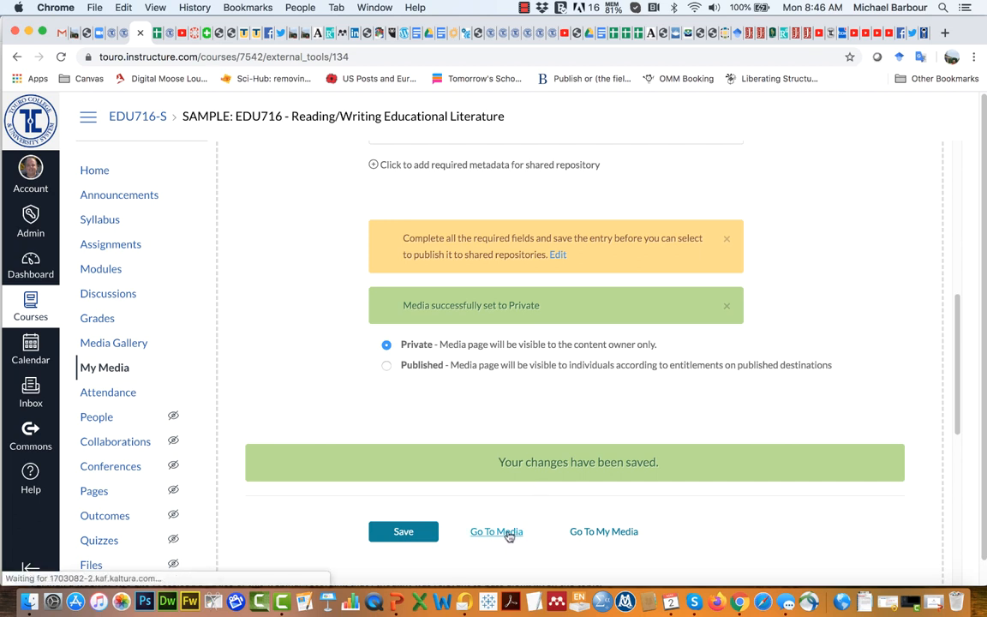
Go to the 'Class 1 - March 2, 2020' media page, still processing
left_click(496, 531)
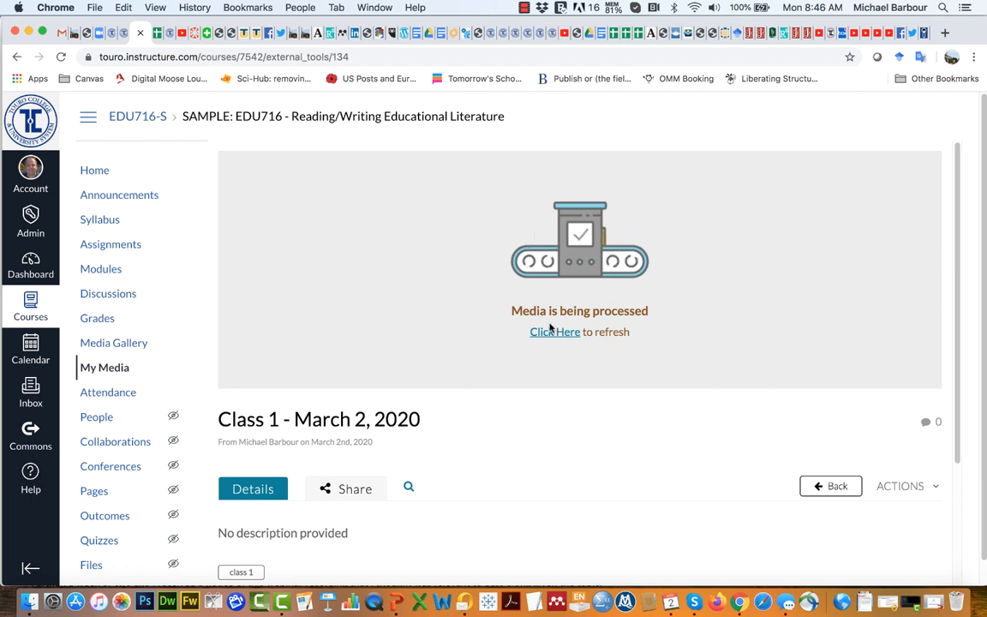
scroll("down", 3)
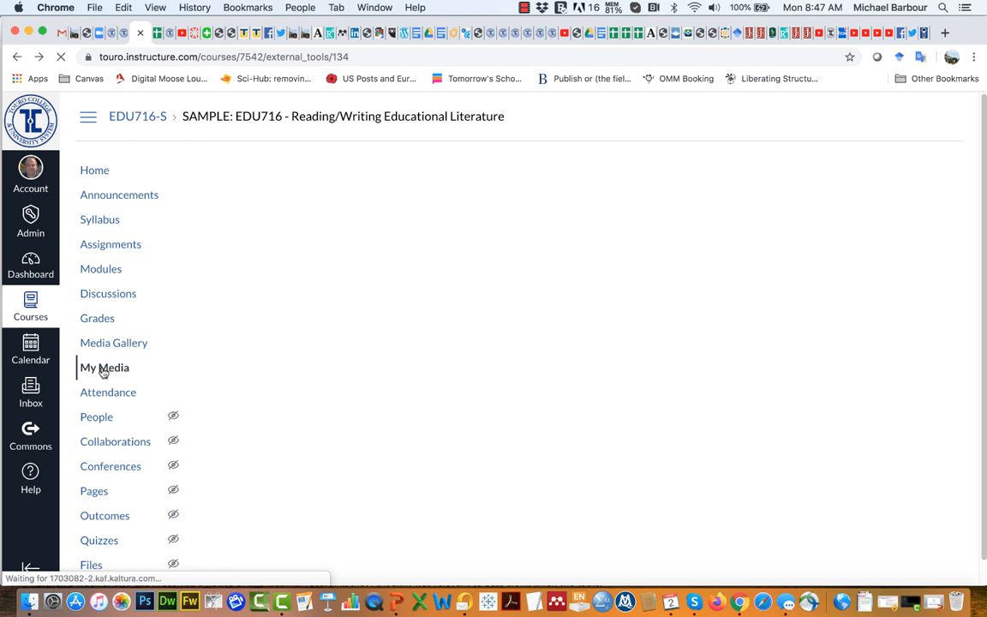
Return to My Media to see the private, tagged 'Class 1 - March 2, 2020' entry
left_click(104, 367)
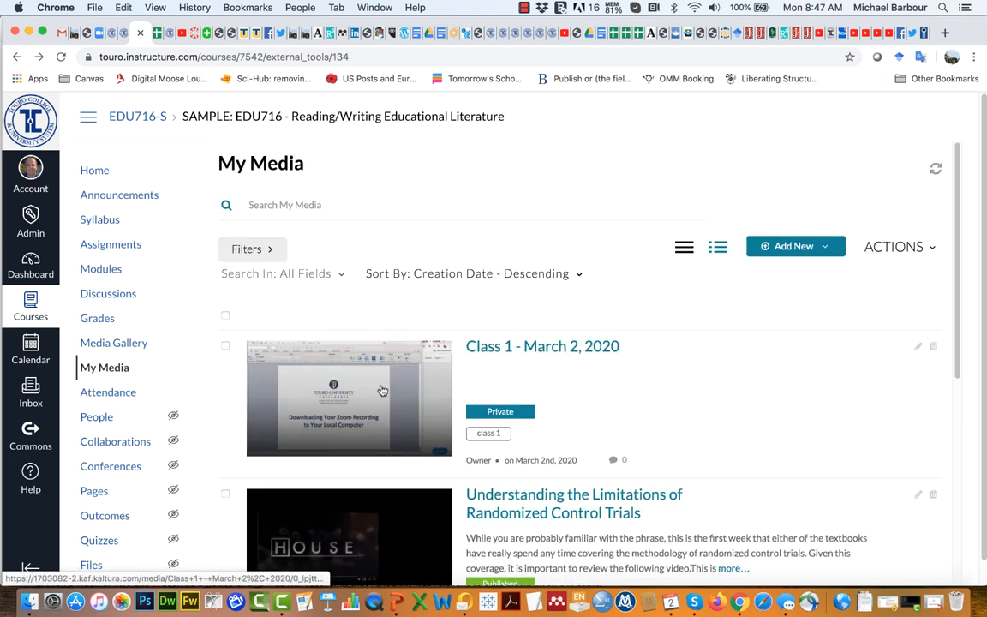
mouse_move(492, 425)
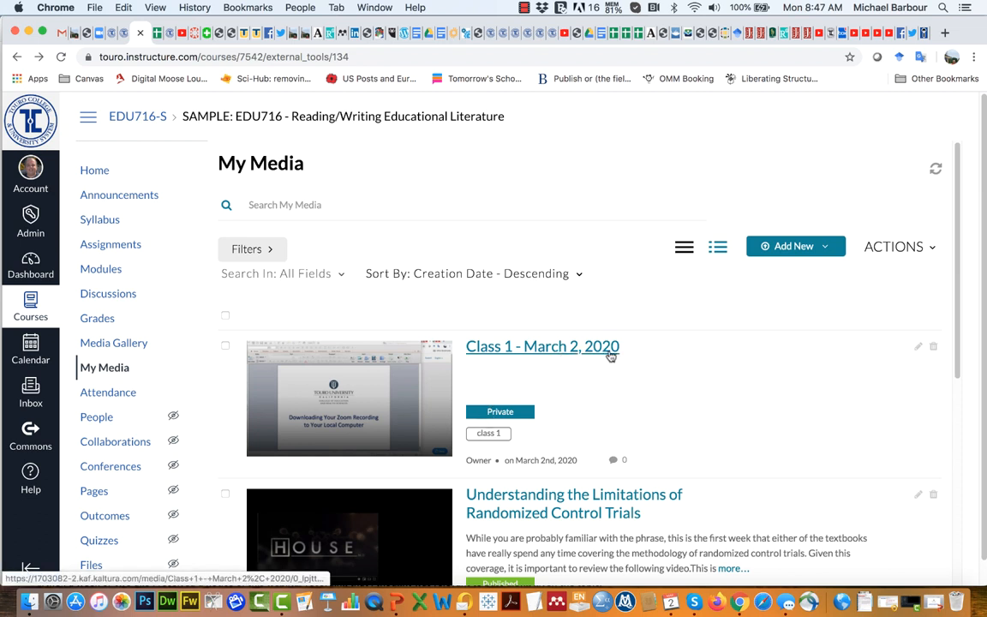
mouse_move(383, 401)
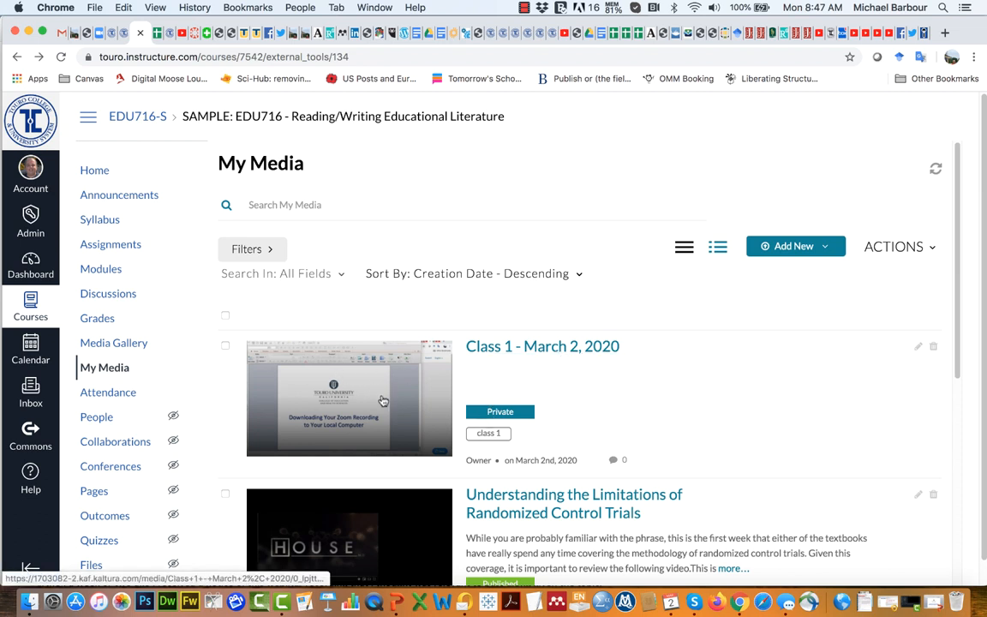
mouse_move(383, 400)
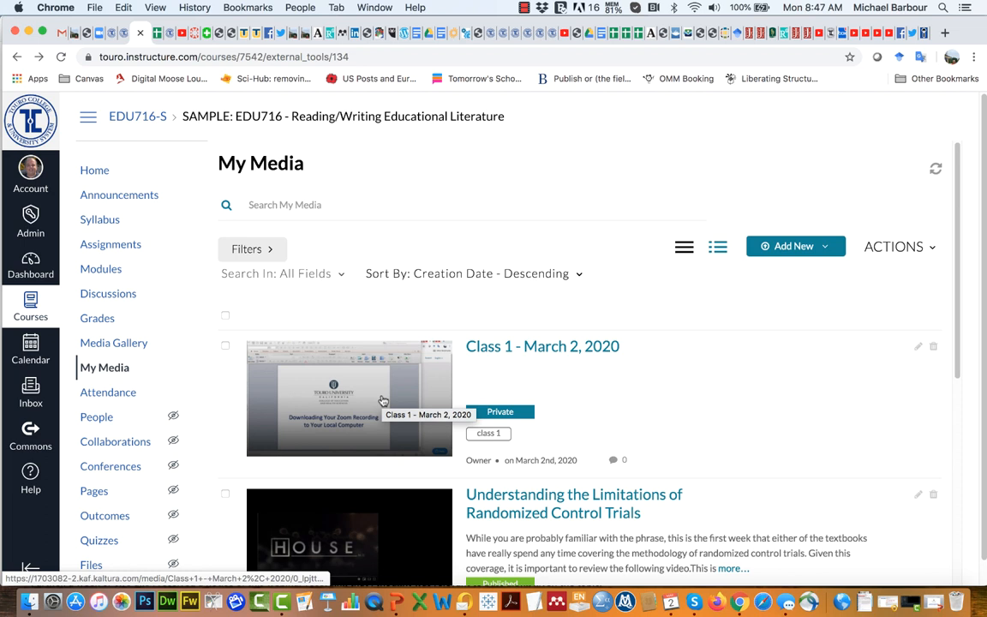